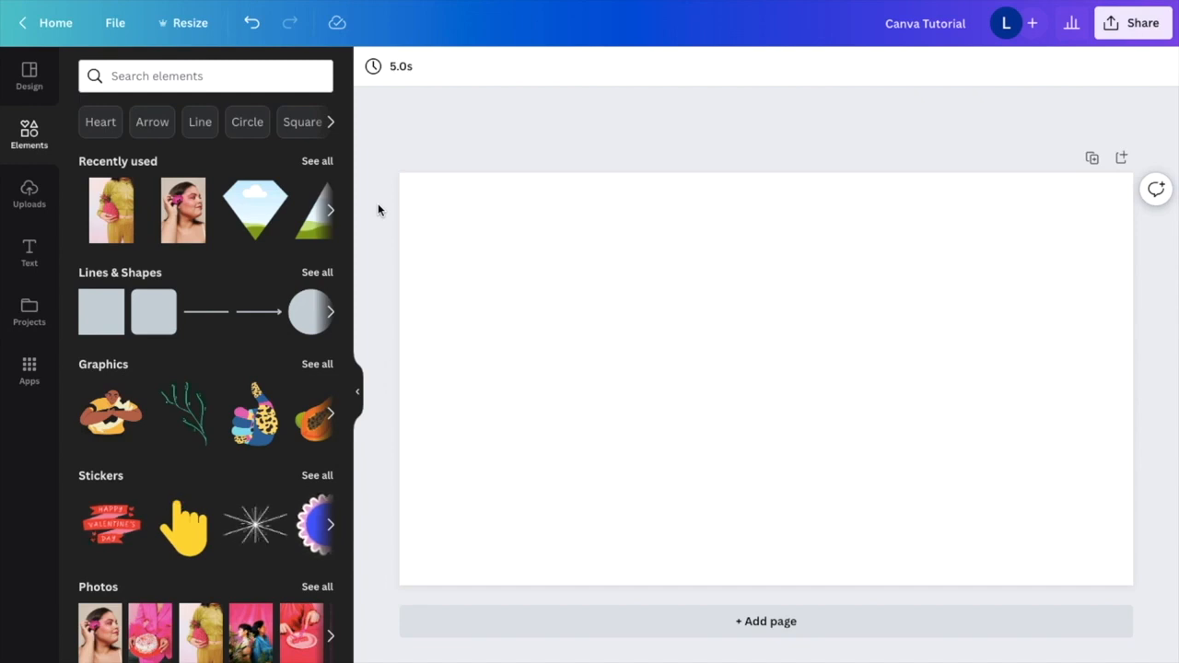
Step: Add a grey square from Lines & Shapes and stretch it into a wide rectangle
left_click(99, 311)
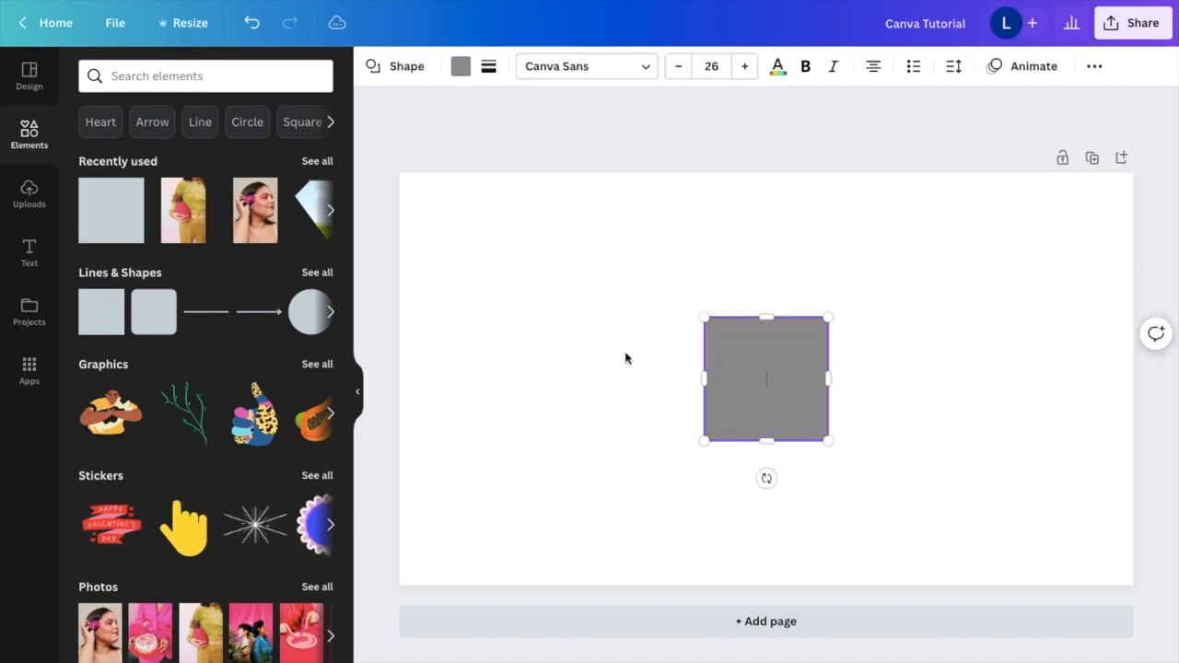
left_click_drag(766, 380, 534, 368)
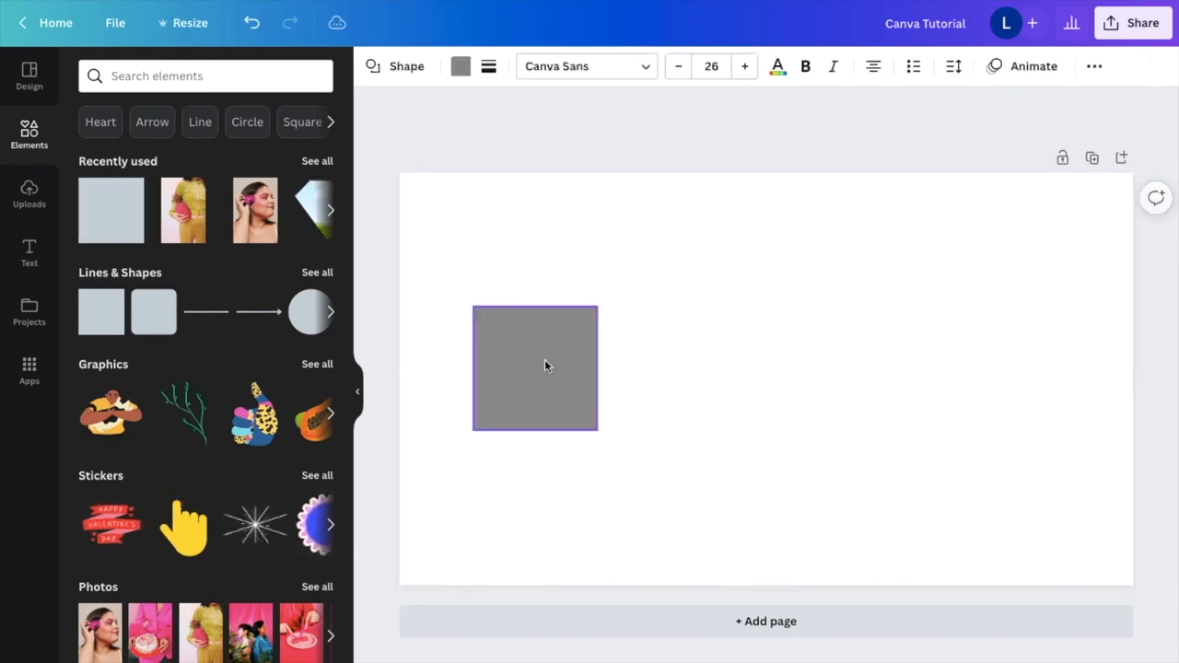
left_click(534, 368)
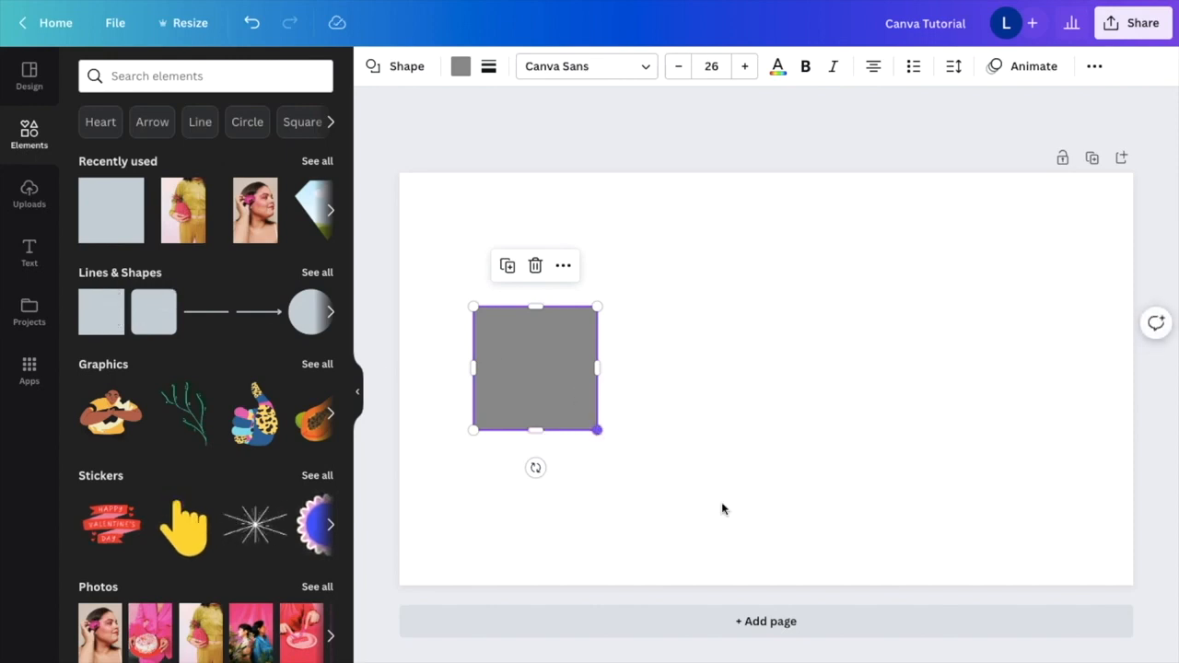
left_click_drag(599, 431, 802, 516)
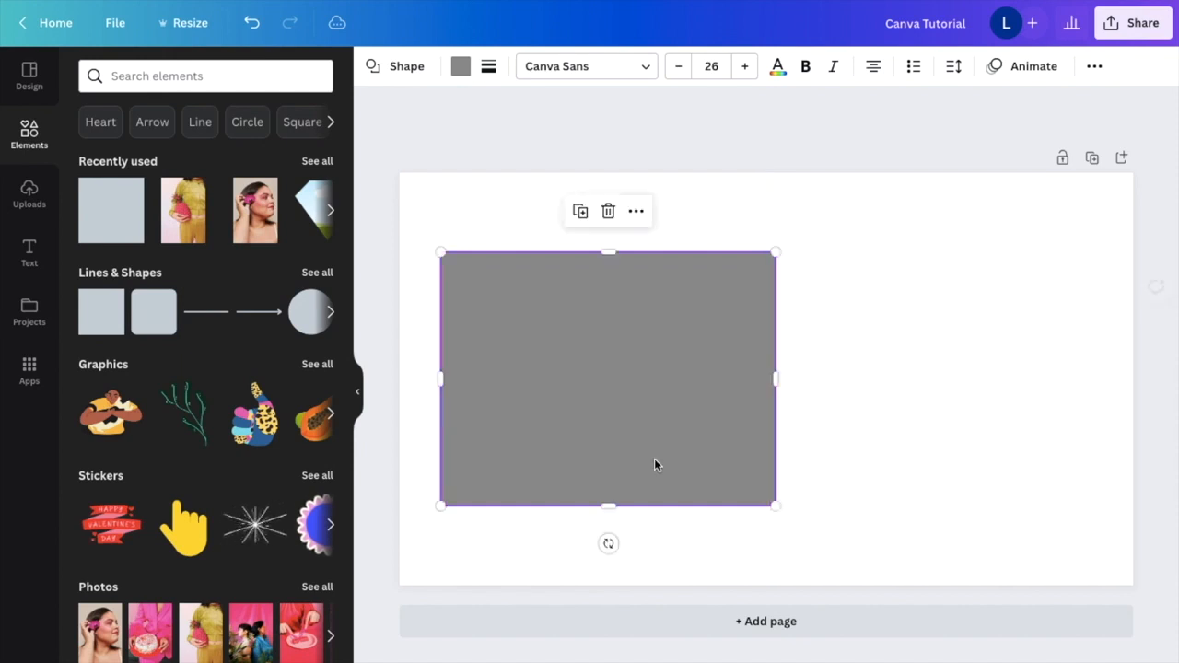
left_click_drag(608, 378, 894, 387)
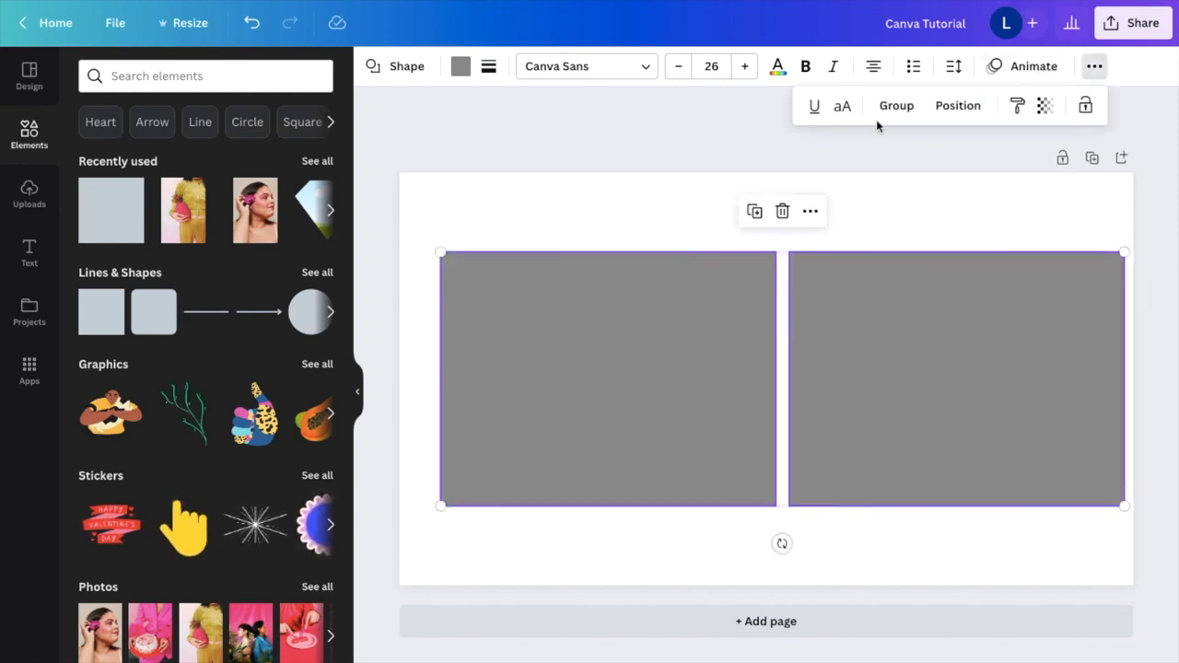
Step: Center the rectangle horizontally via Position > Align Center, then deselect it
left_click(959, 105)
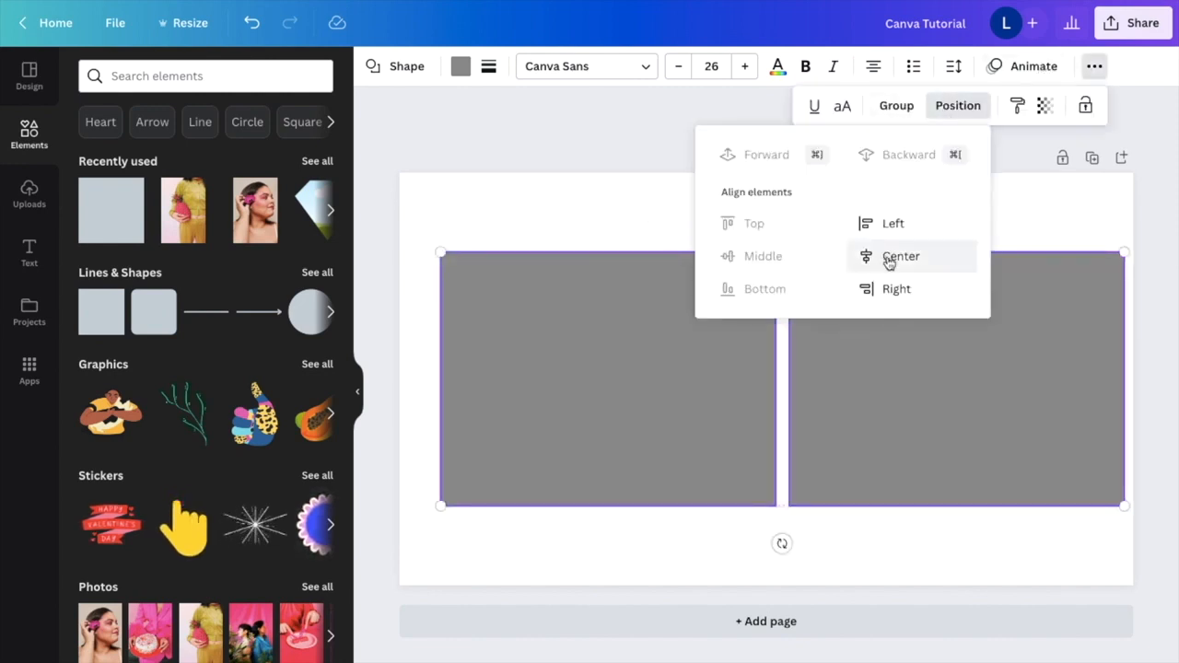
left_click(899, 256)
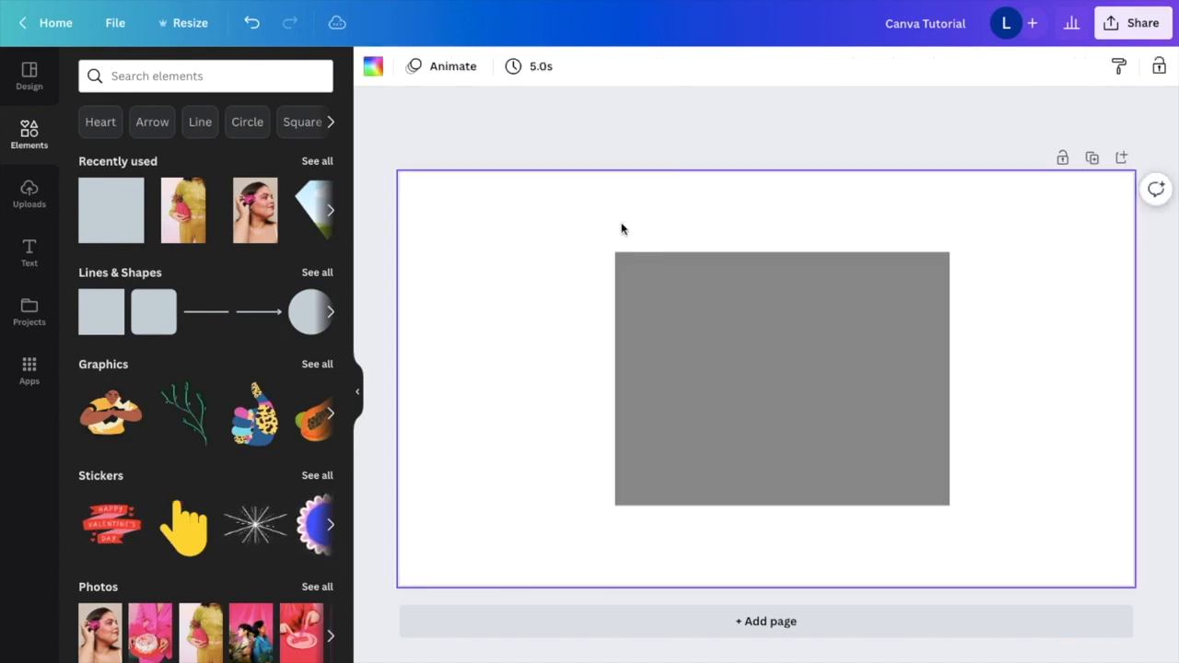
left_click(782, 378)
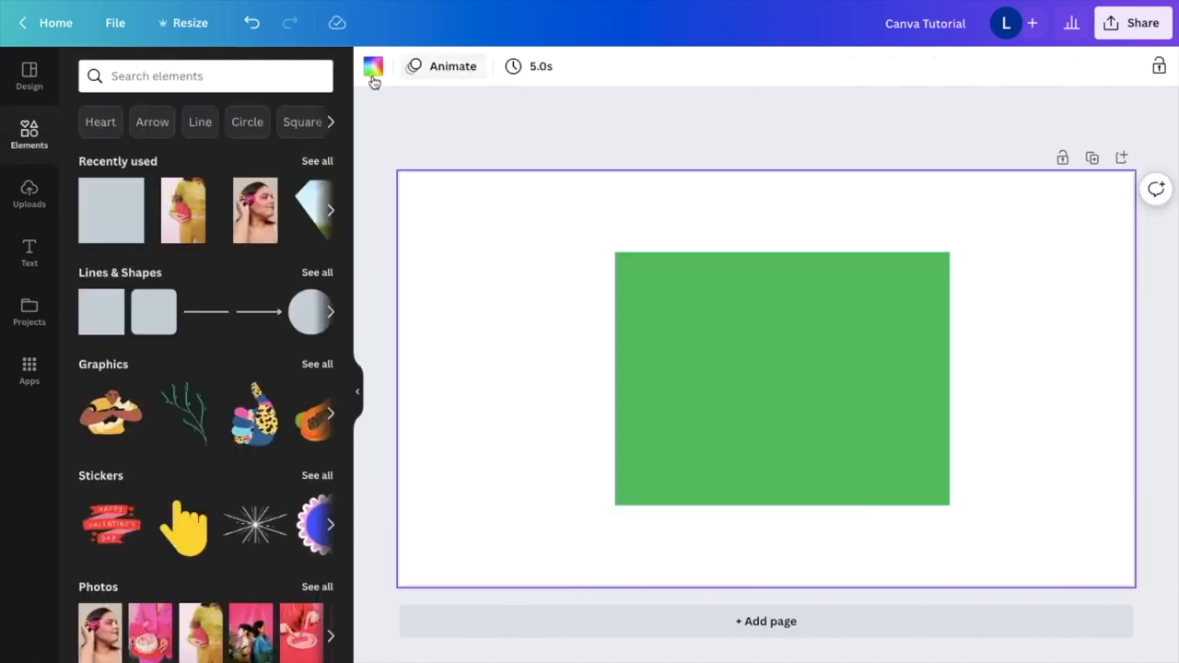
Step: Make the page background orange and bring up the design's Share panel
left_click(373, 66)
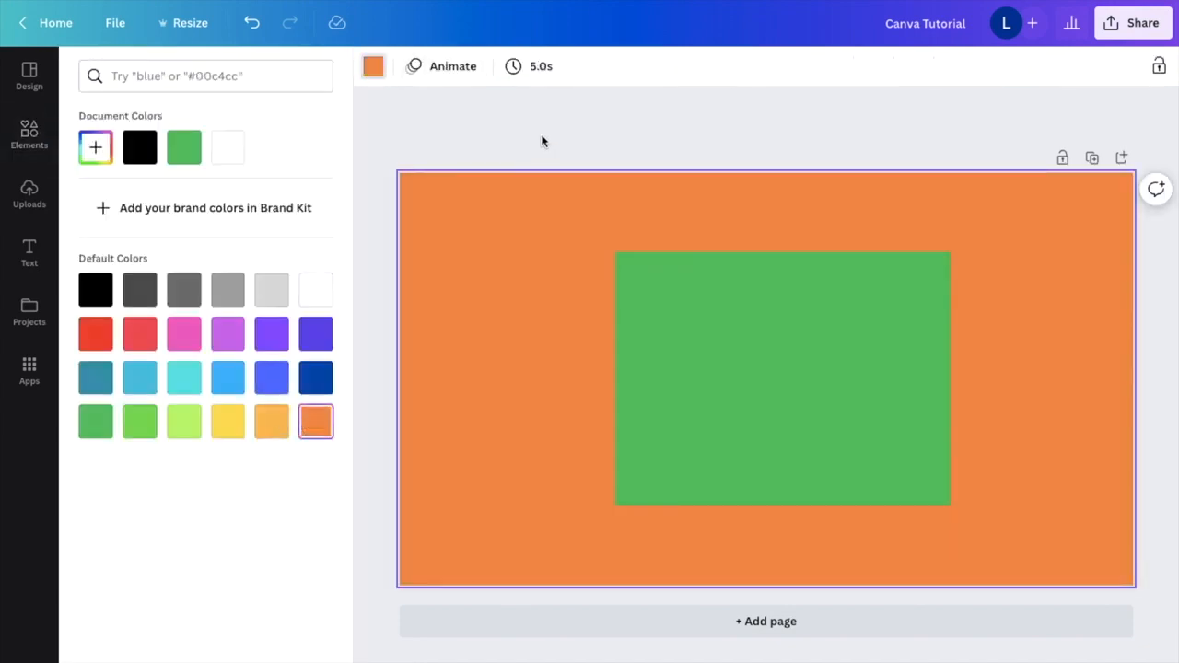
left_click(30, 133)
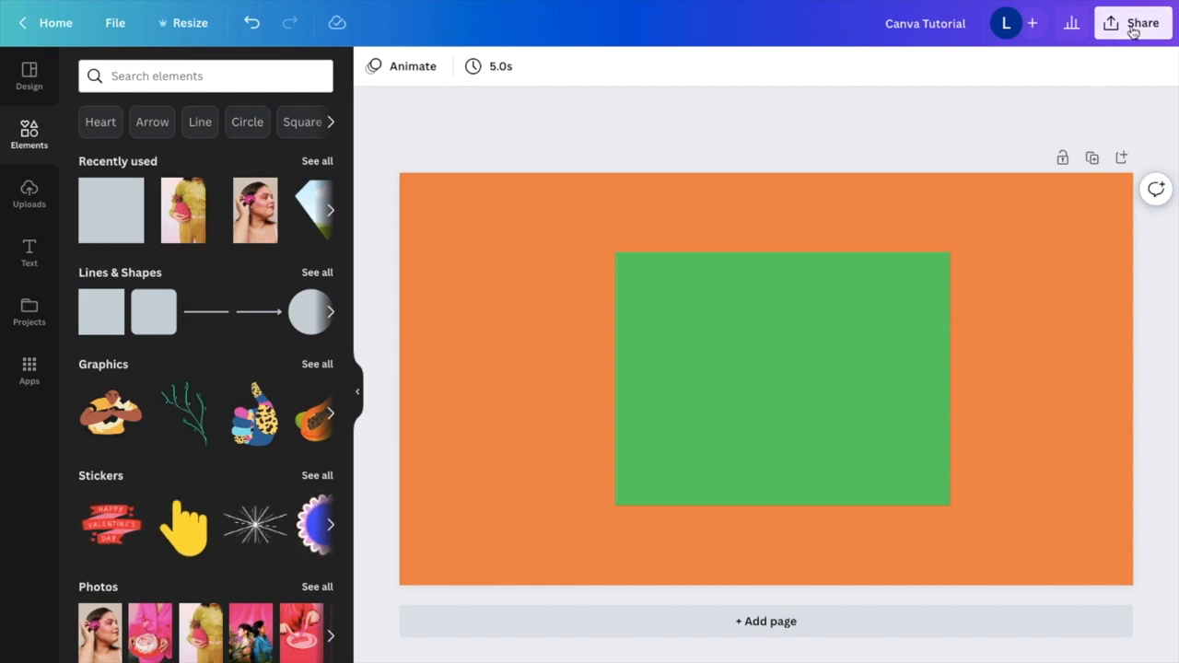
left_click(1142, 22)
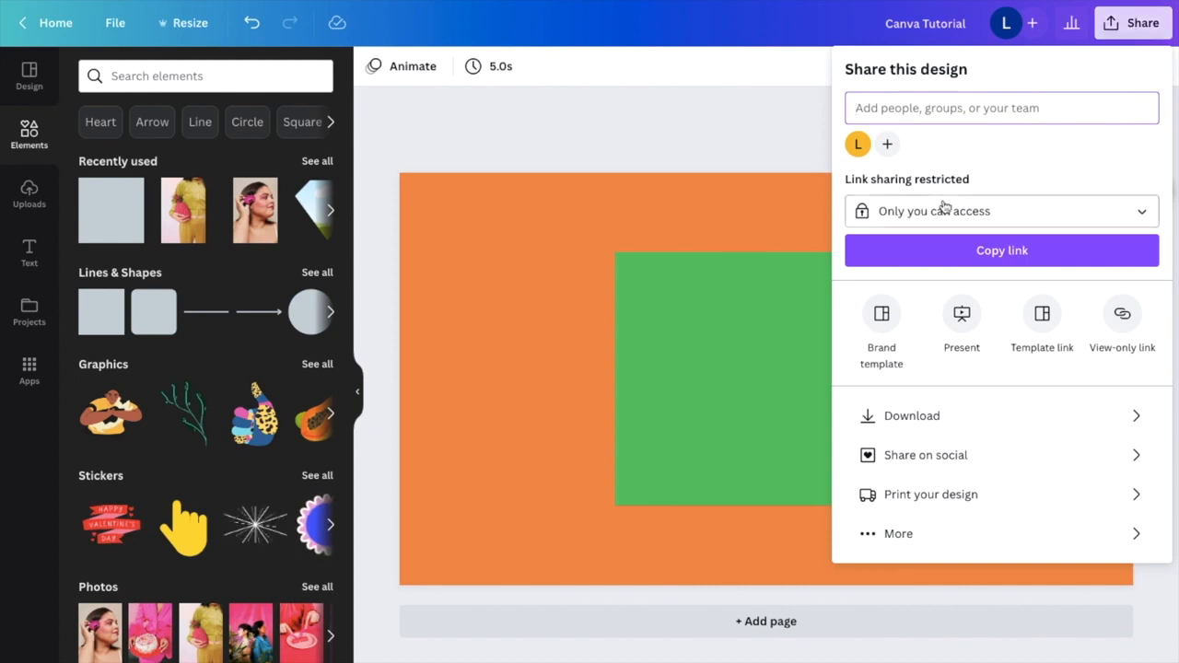
mouse_move(940, 417)
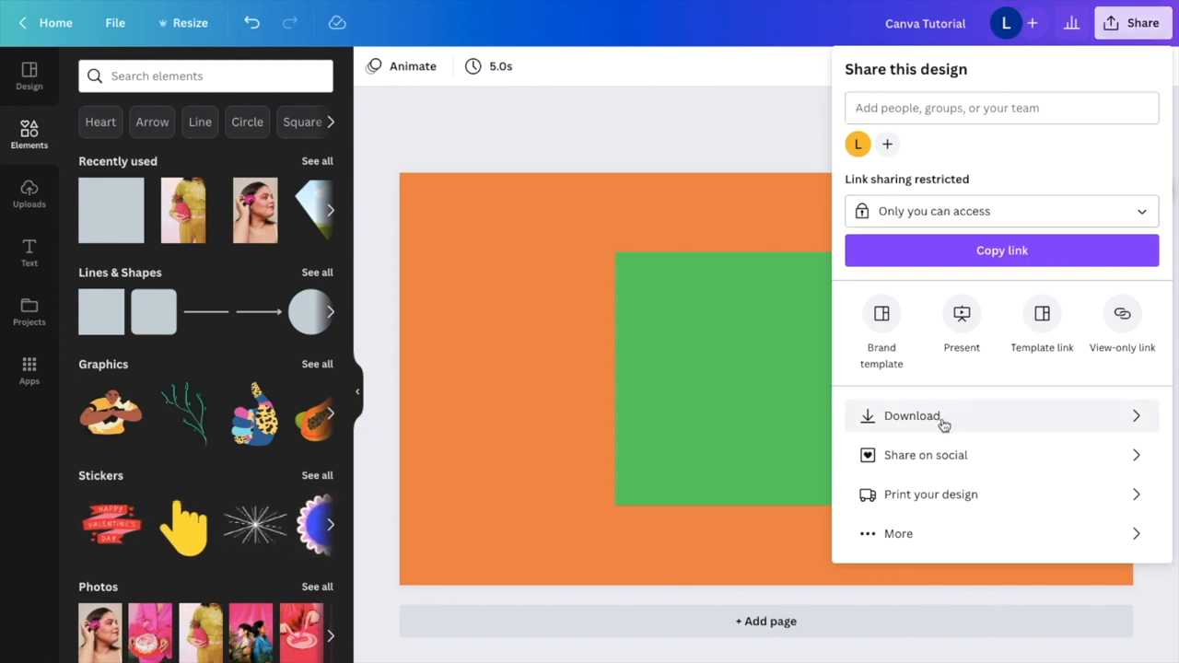
Step: Show the Download settings with PNG as the file type
left_click(913, 416)
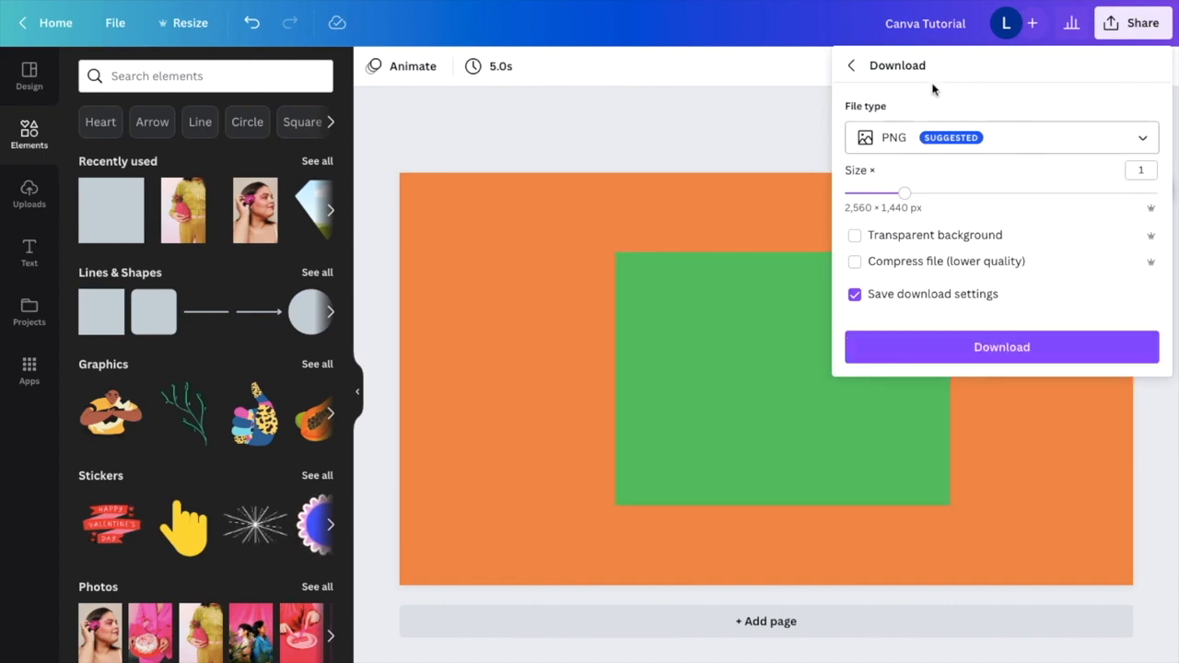
mouse_move(932, 146)
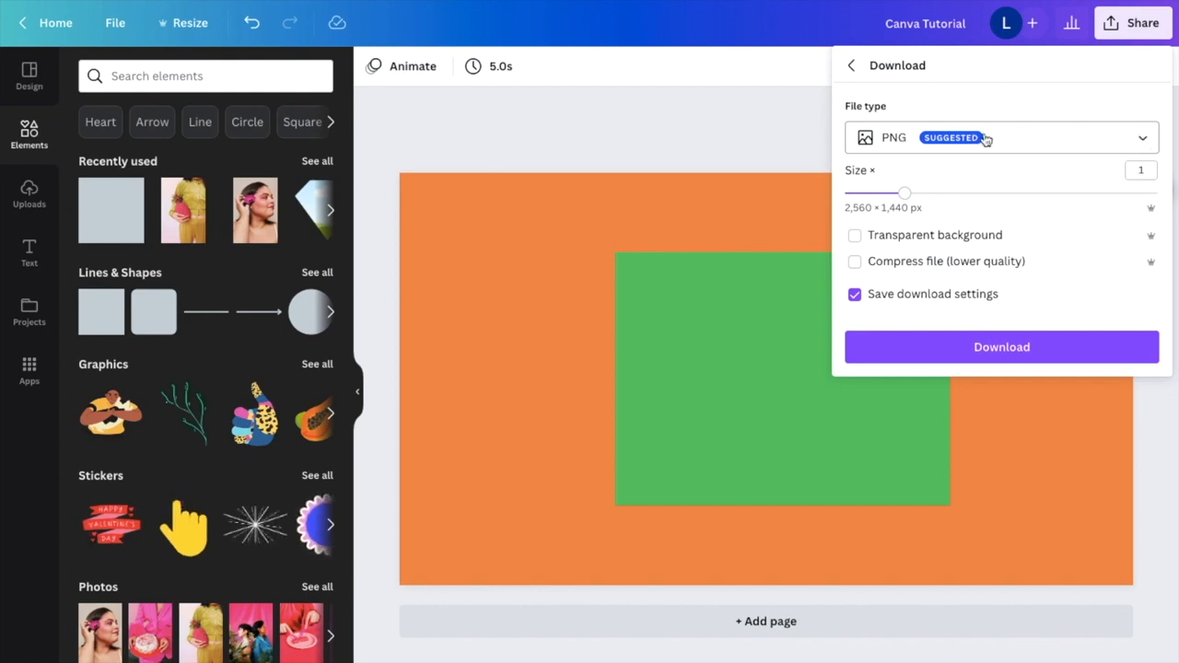
left_click(999, 137)
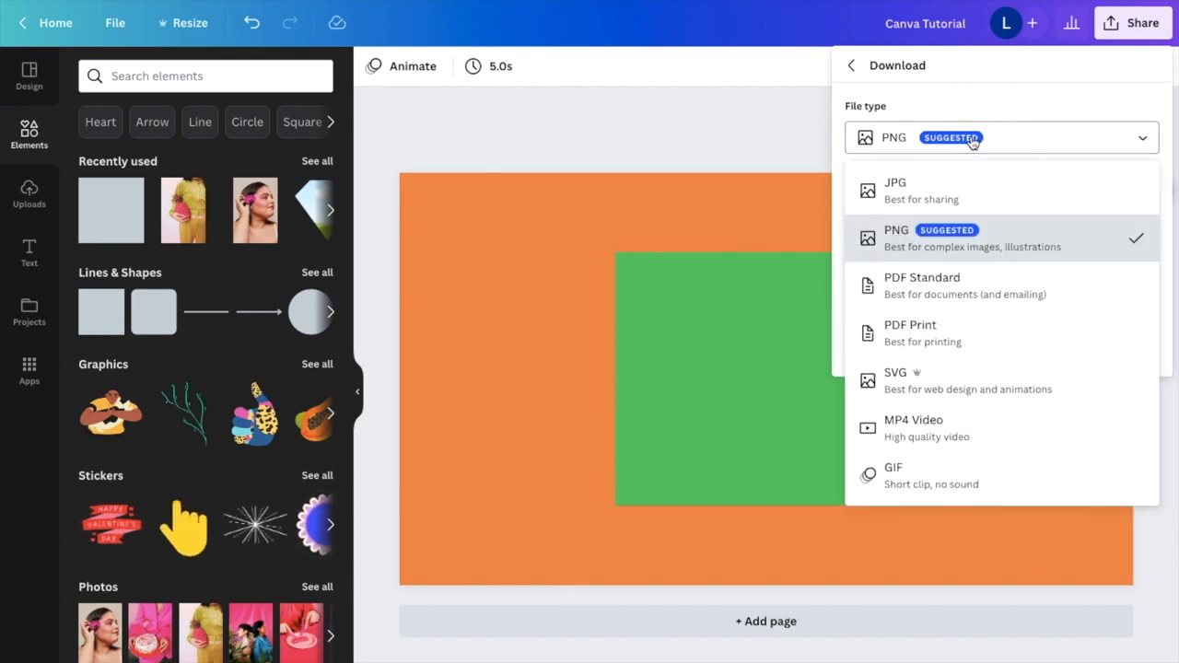
mouse_move(958, 199)
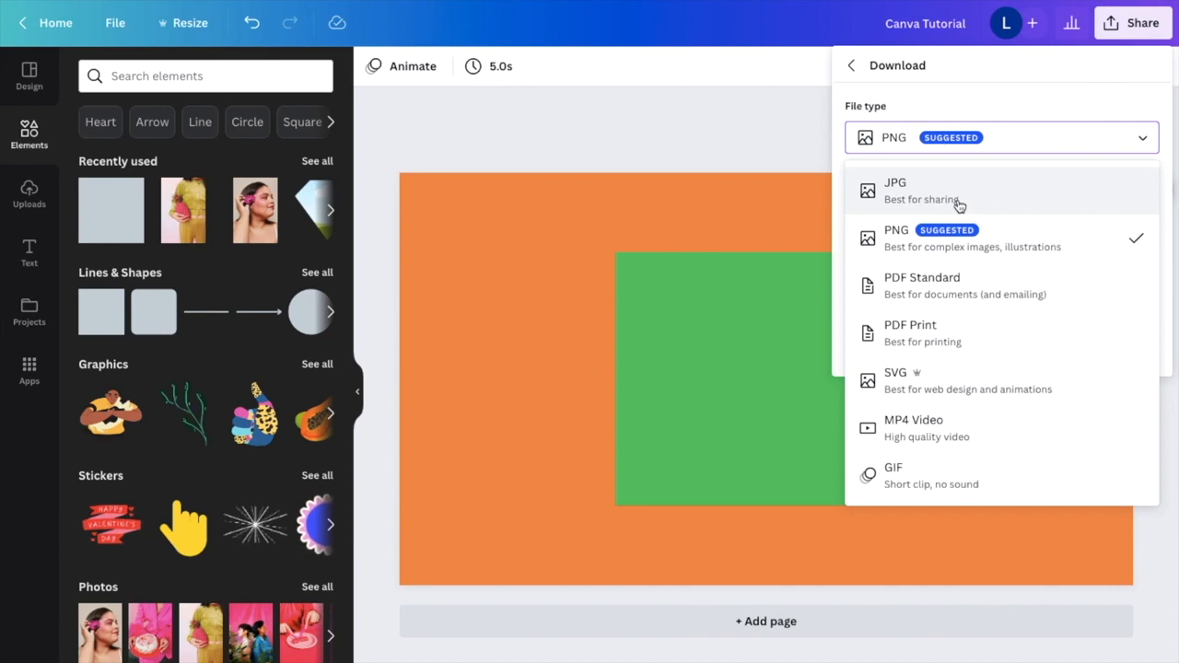
mouse_move(963, 247)
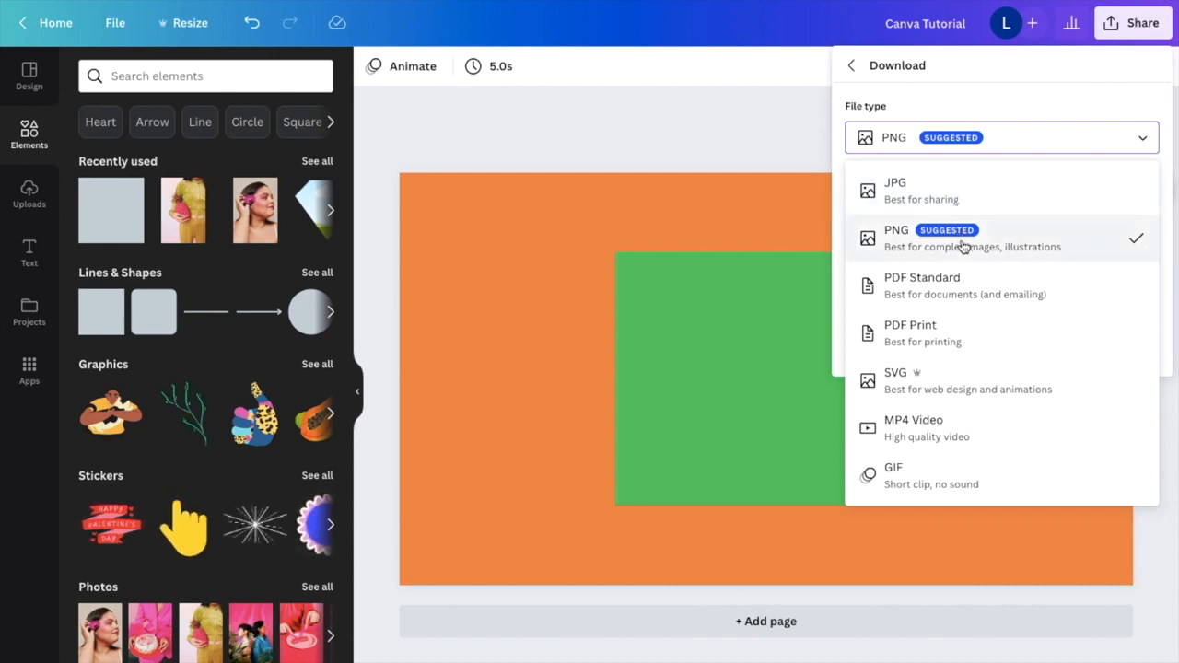
mouse_move(936, 428)
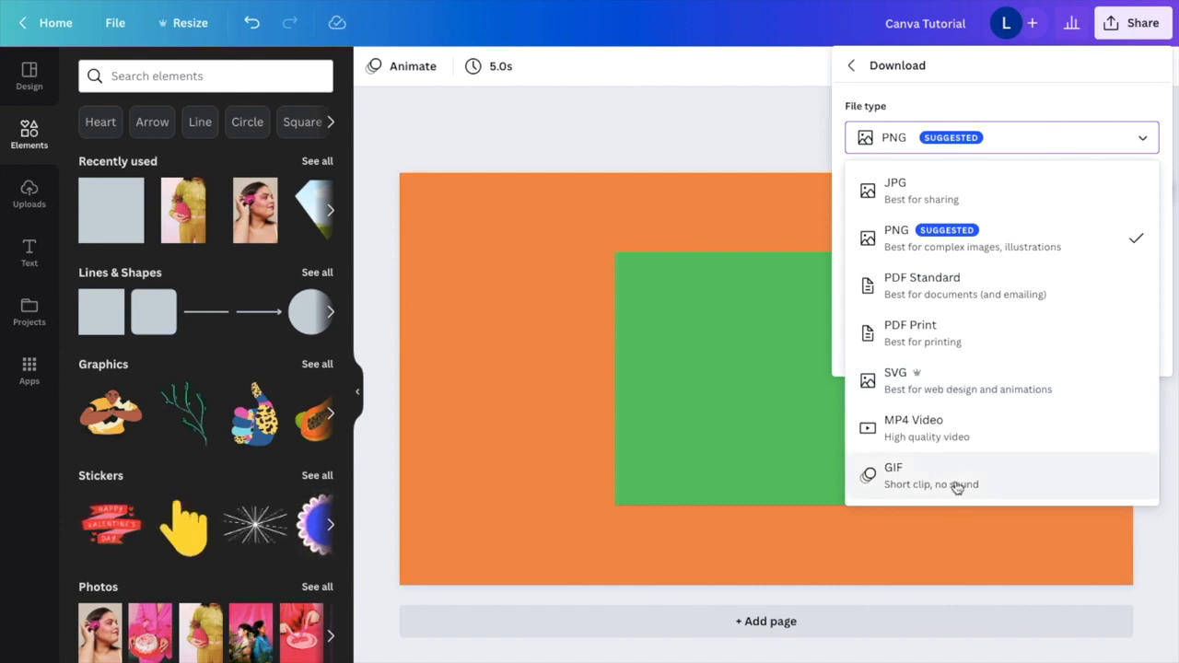
mouse_move(922, 189)
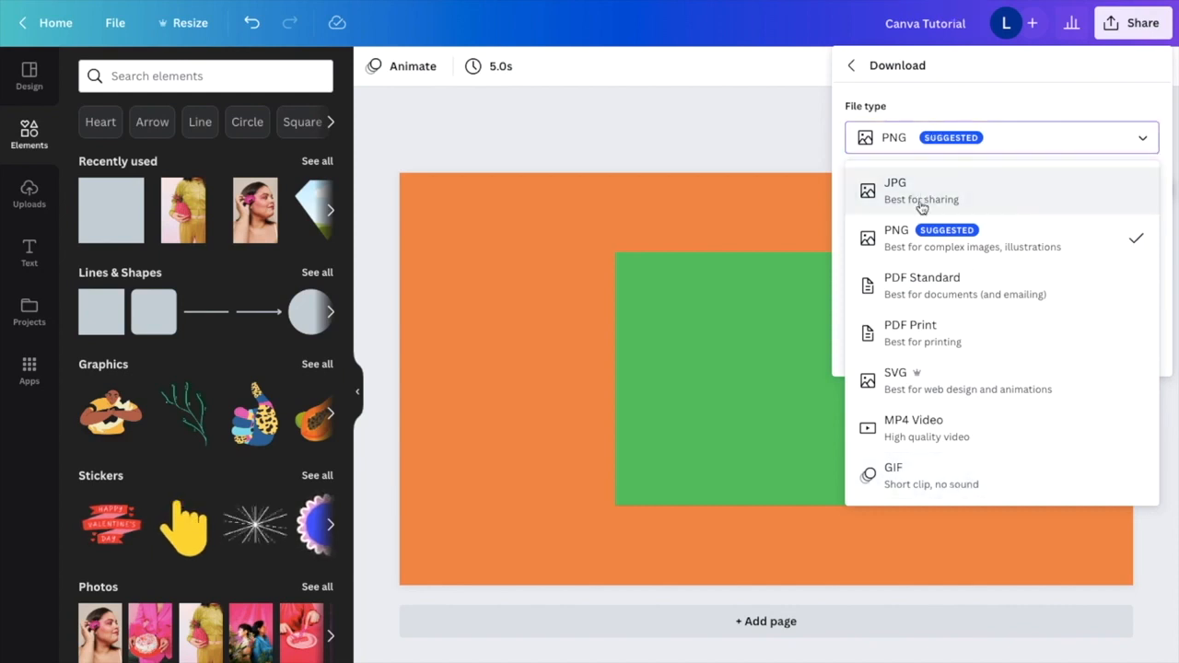
left_click(895, 236)
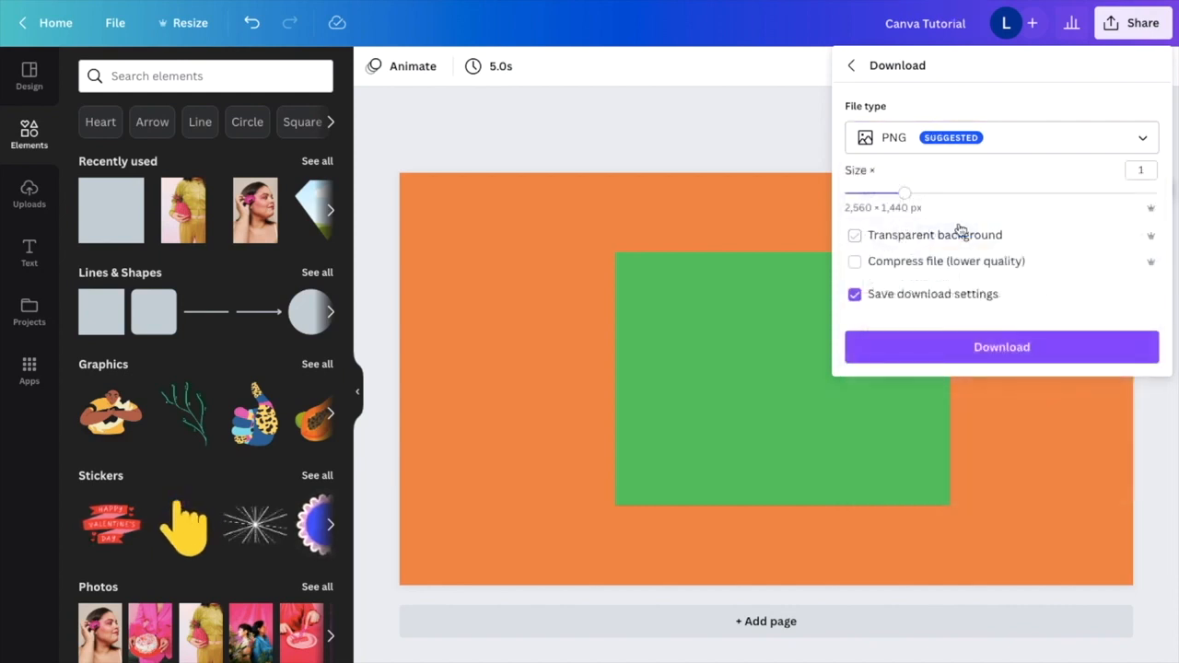
Step: Set the PNG export size to 0.75 (1,920 × 1,080 px) and start the download
left_click(855, 234)
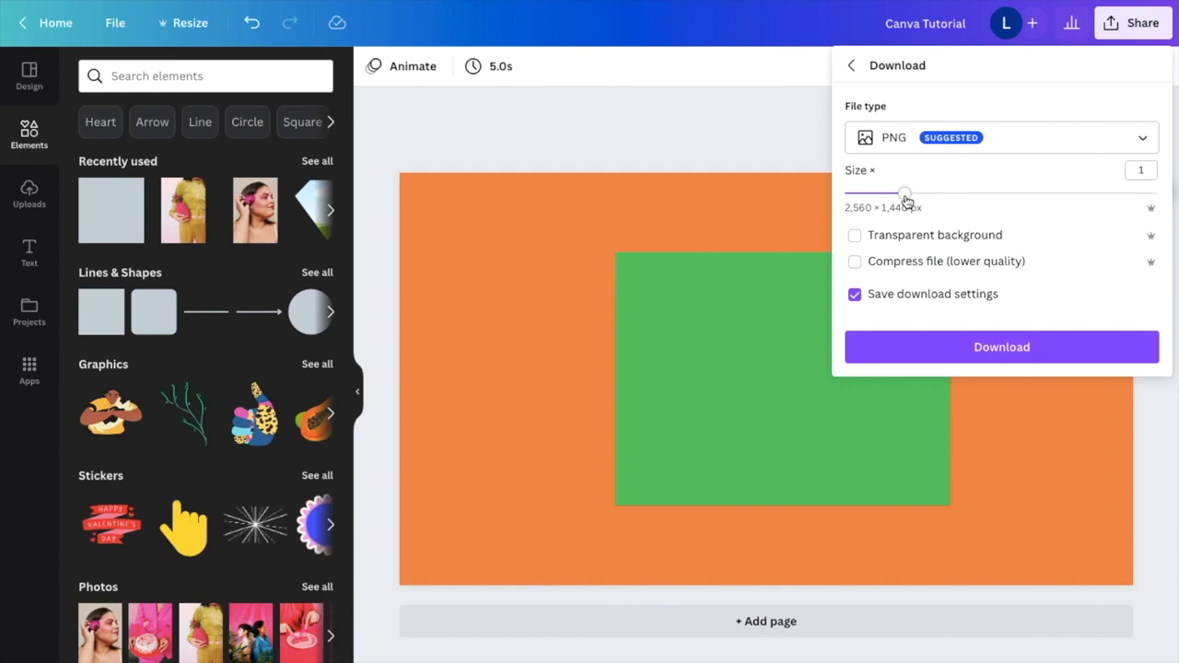
left_click_drag(907, 194, 873, 193)
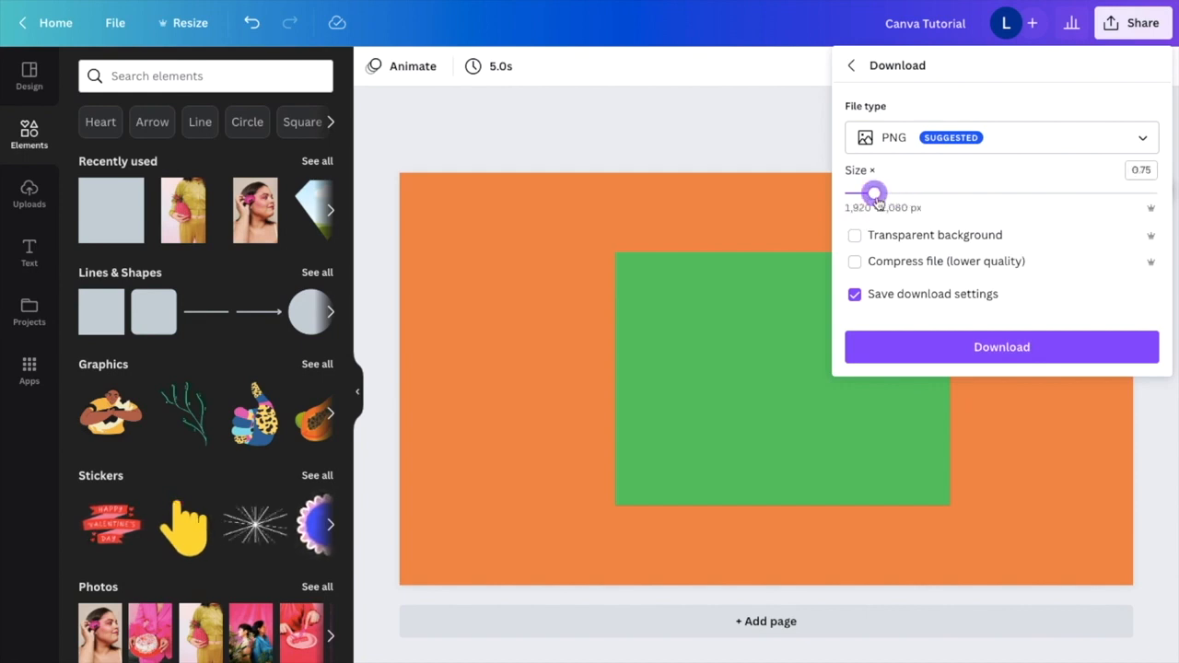
left_click_drag(873, 193, 932, 193)
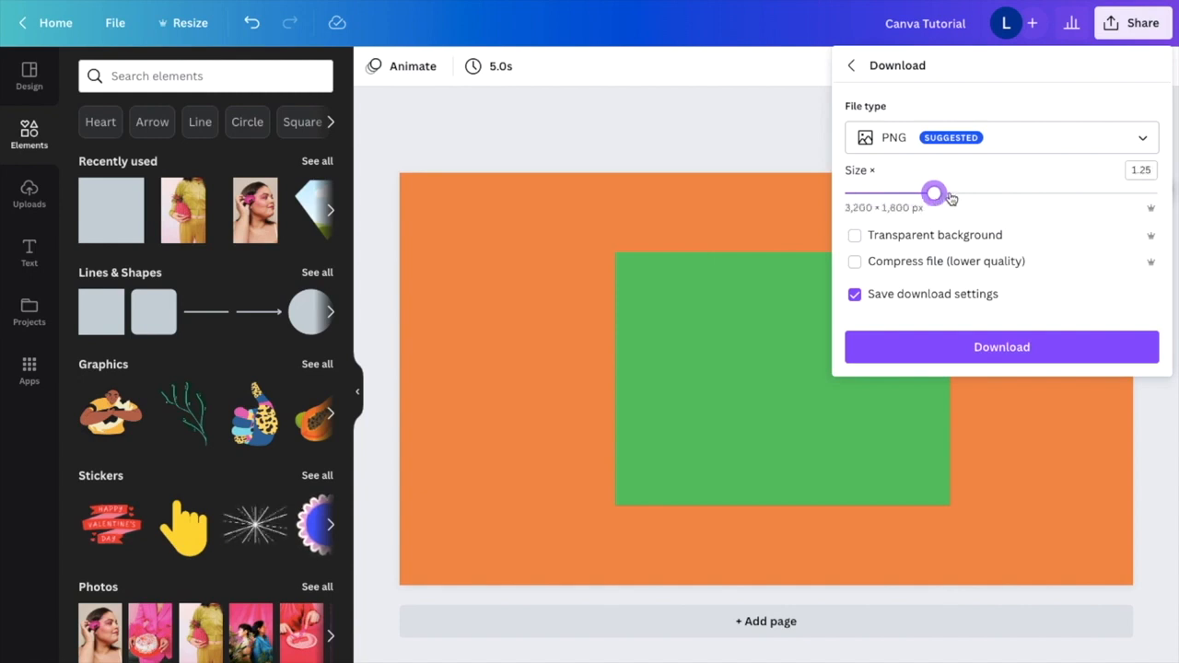
left_click_drag(932, 194, 873, 194)
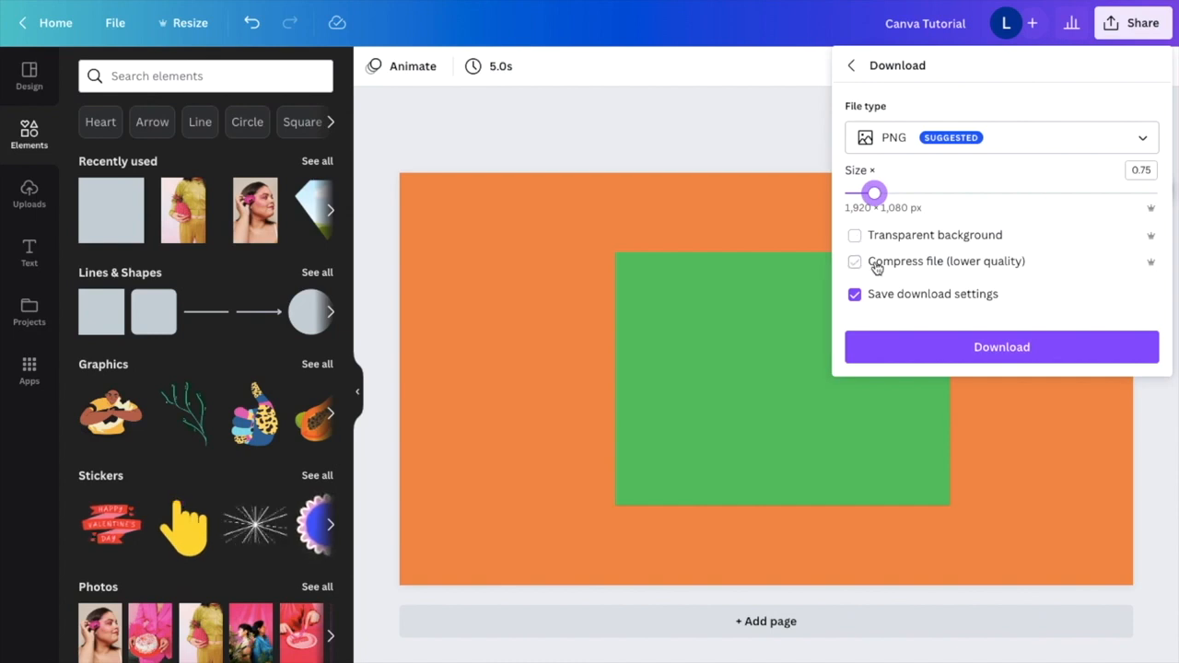
mouse_move(905, 269)
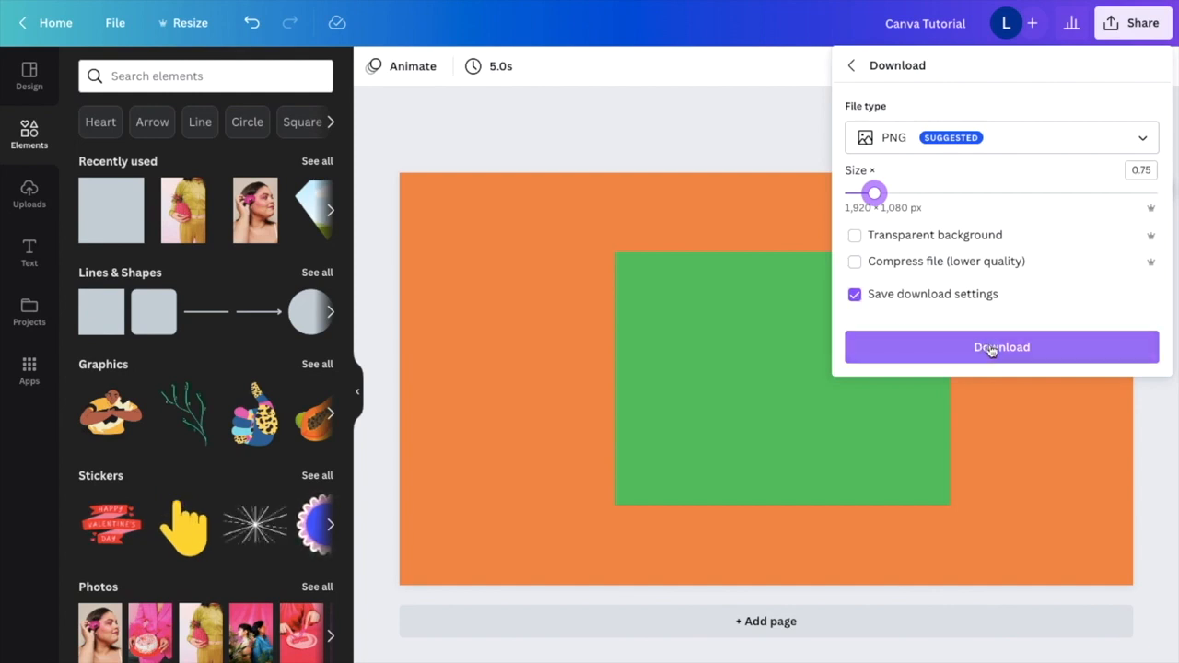
left_click(1003, 347)
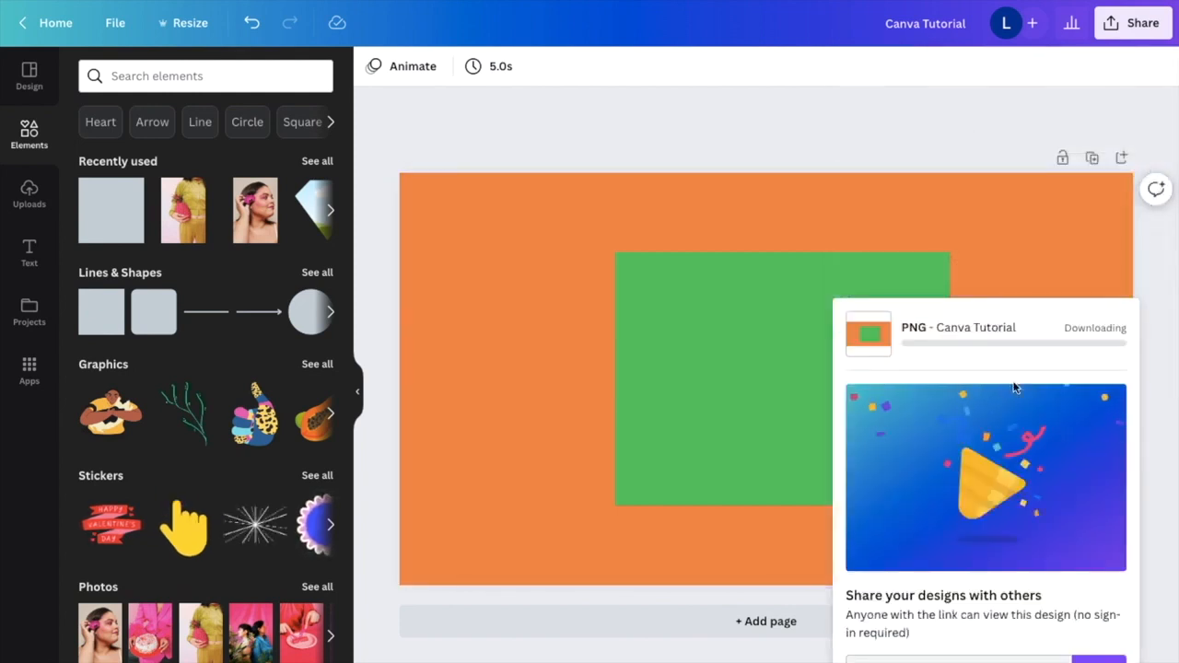